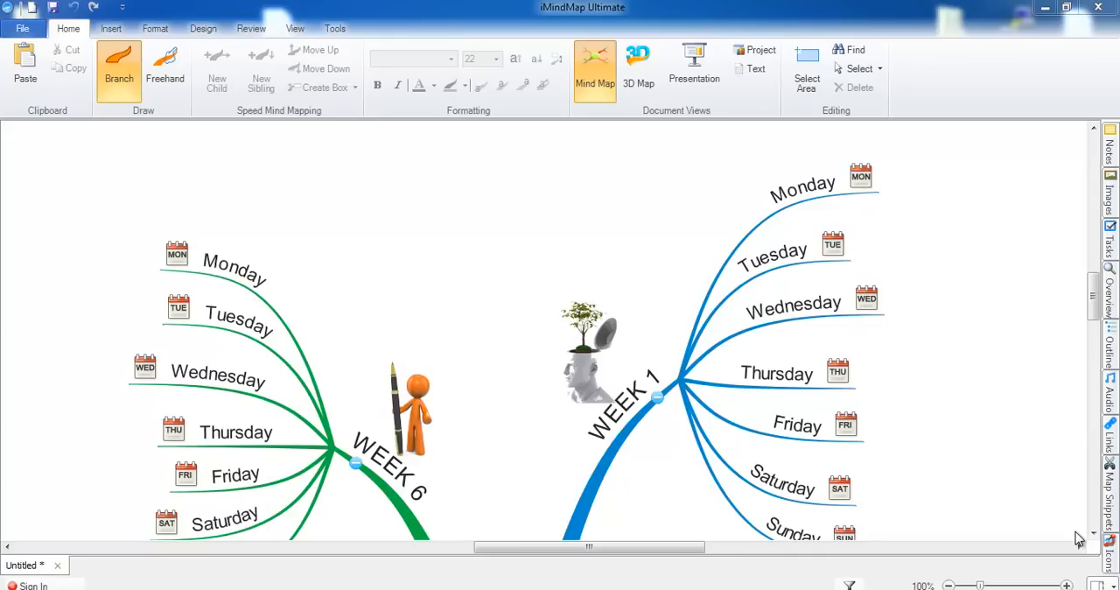
{"action": "mouse_move", "coordinate": [1066, 526]}
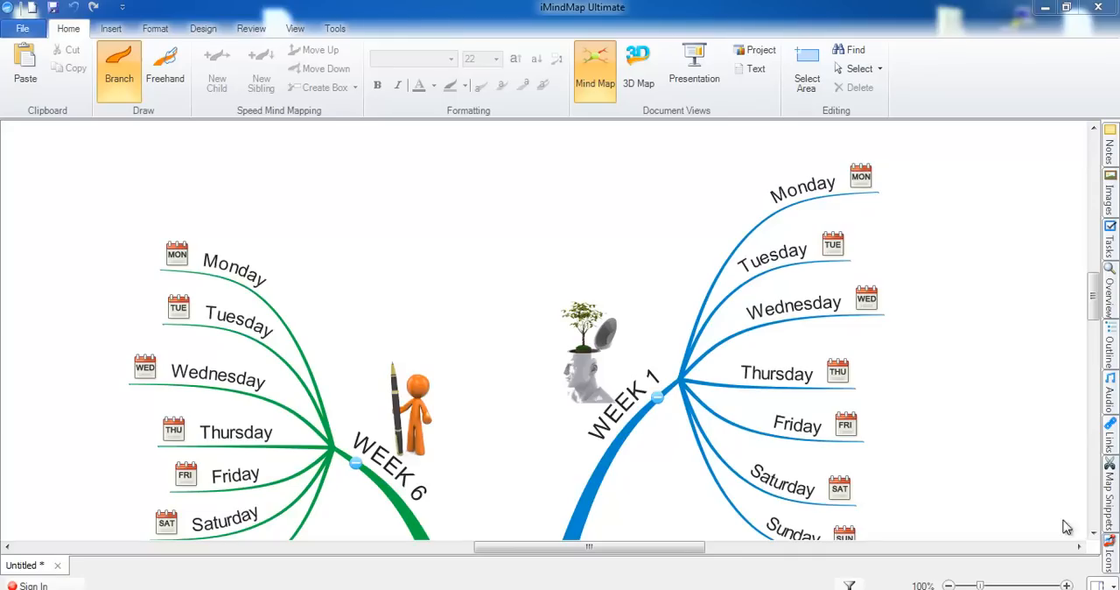
Step: Switch the ribbon to the Review tab for commenting
{"action": "left_click", "coordinate": [251, 29]}
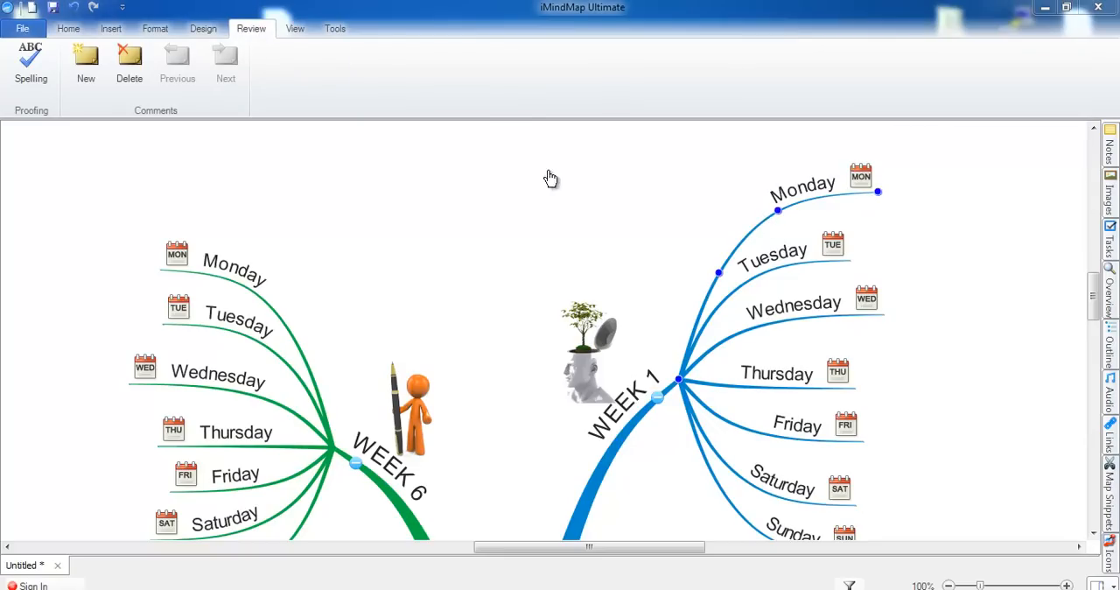
Step: Add a new comment to the WEEK 1 Monday branch
{"action": "left_click", "coordinate": [84, 63]}
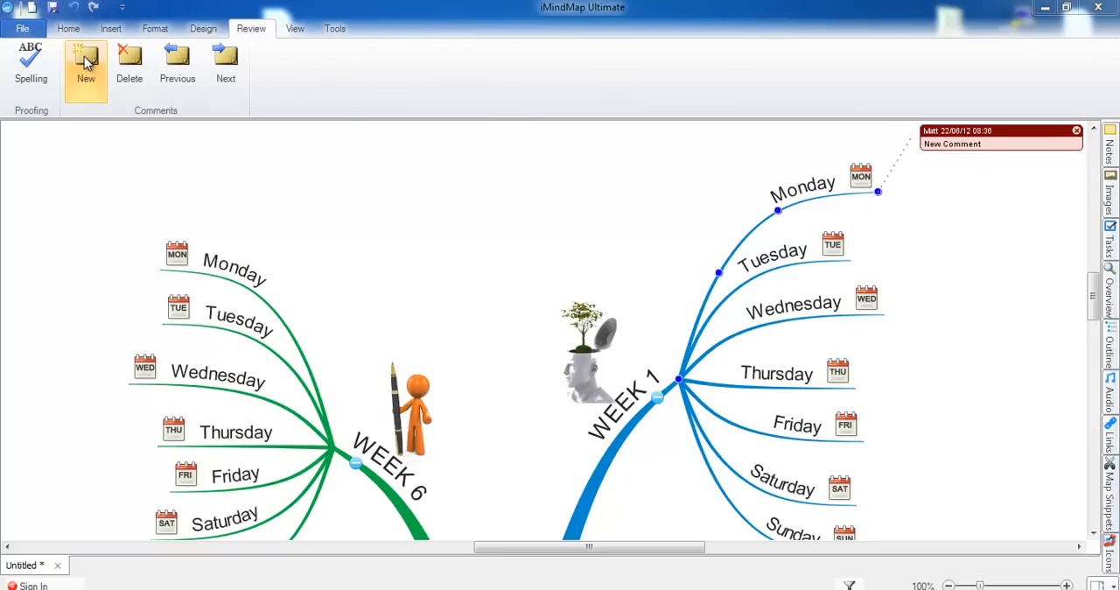
{"action": "mouse_move", "coordinate": [924, 167]}
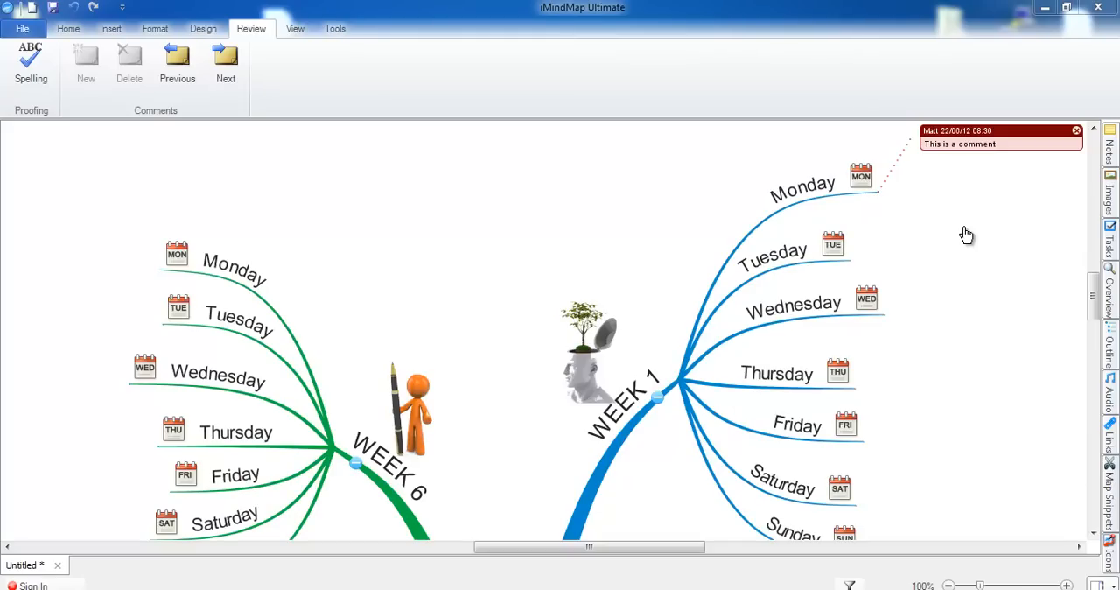
{"action": "mouse_move", "coordinate": [739, 186]}
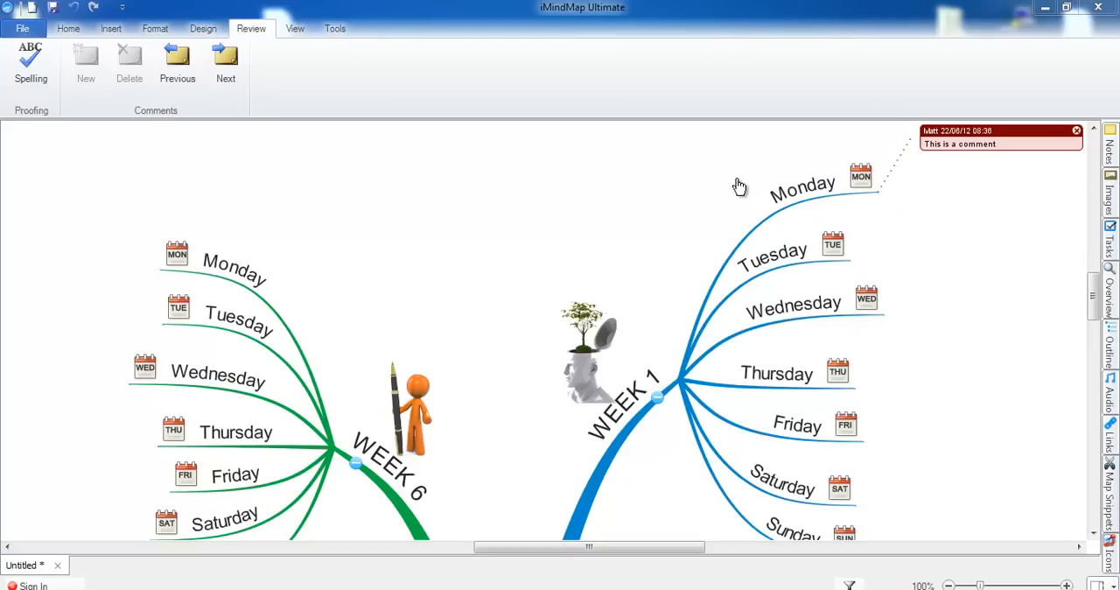
Step: Give the WEEK 6 Monday branch a new comment with three lines of 'This is a comment' text
{"action": "left_click", "coordinate": [85, 66]}
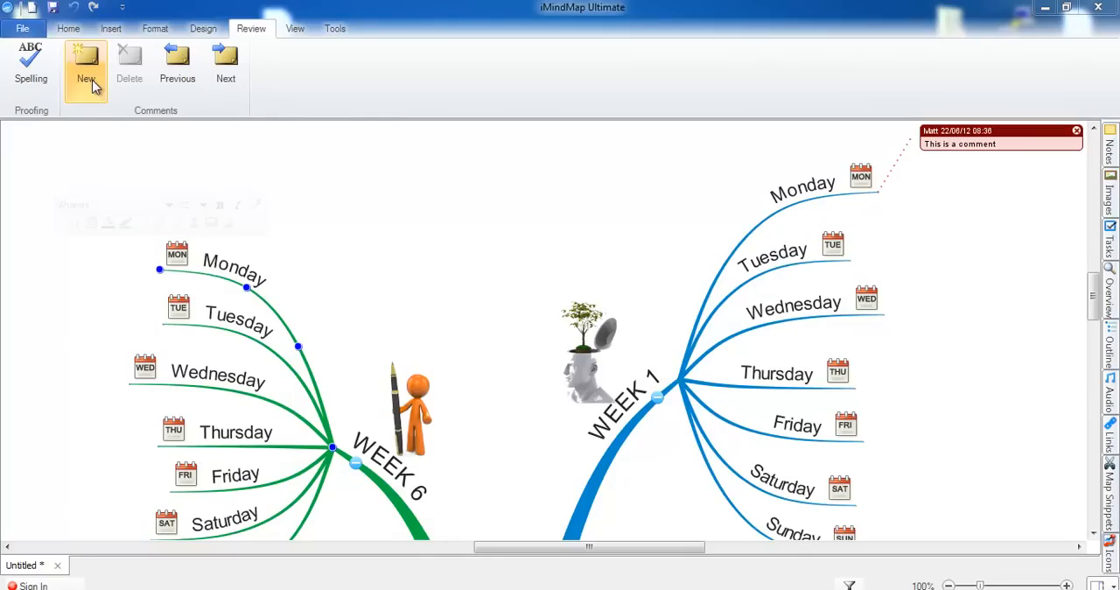
{"action": "left_click", "coordinate": [85, 63]}
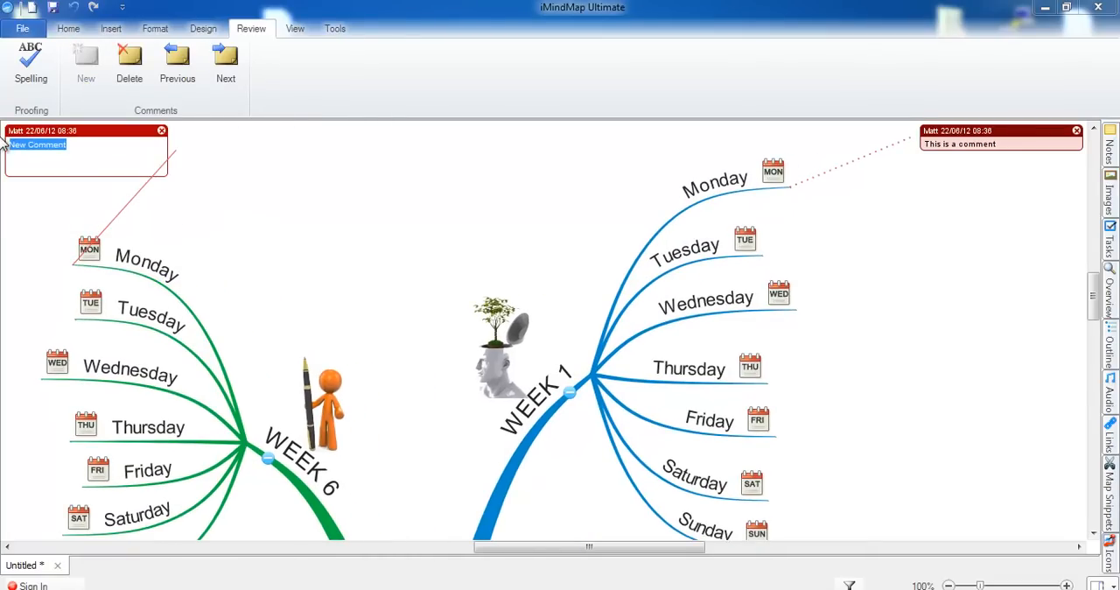
{"action": "type", "text": "This is a comment"}
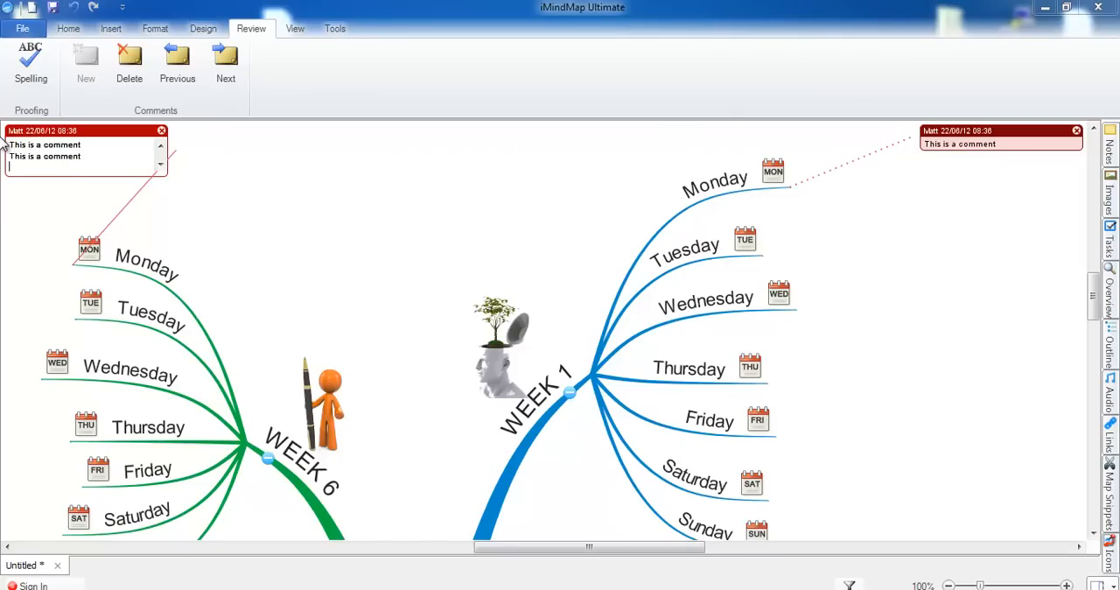
{"action": "type", "text": "This is a commne"}
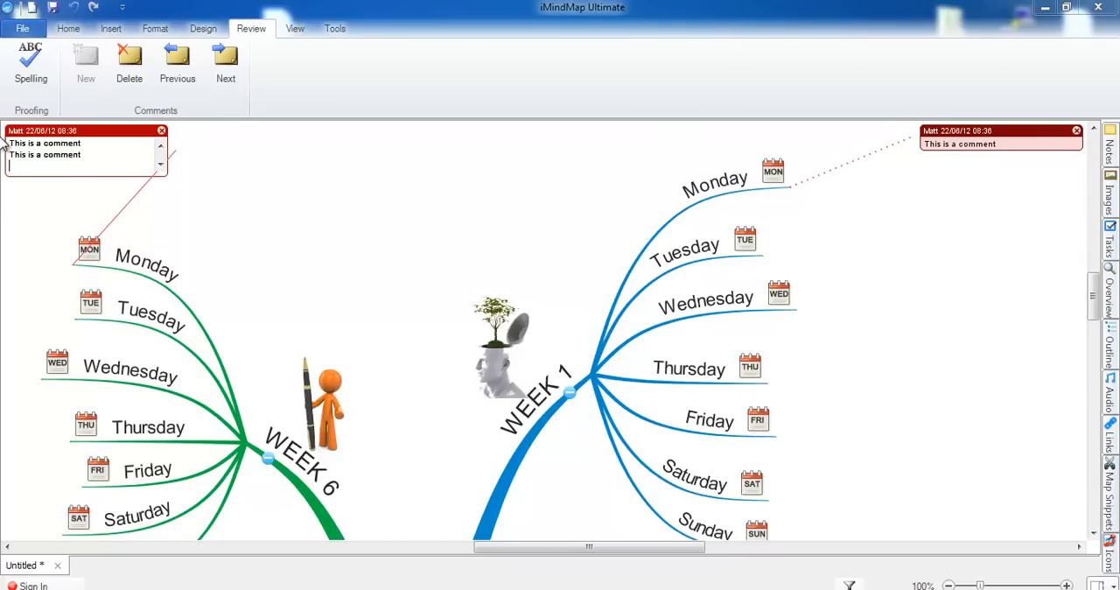
{"action": "type", "text": "This is a"}
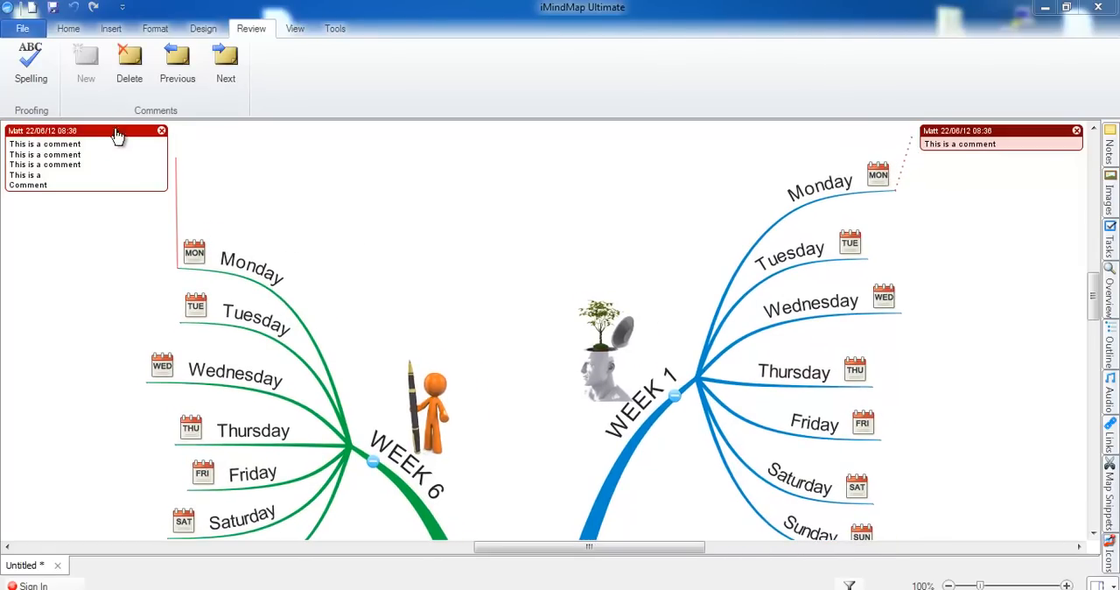
Step: Delete the WEEK 6 Monday comment, then close the WEEK 1 Monday comment box
{"action": "left_click", "coordinate": [129, 66]}
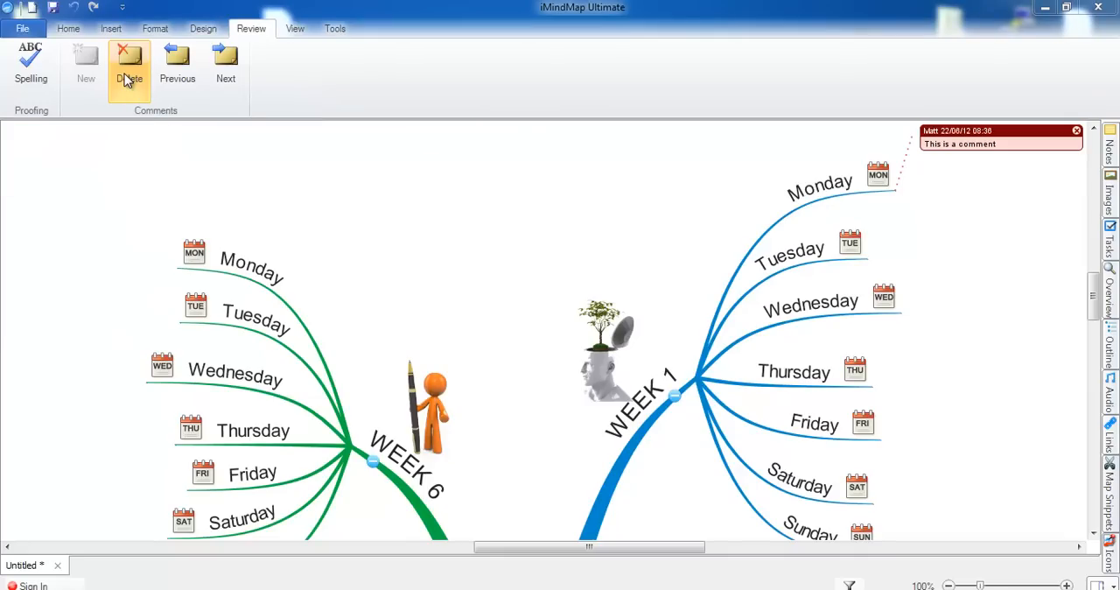
{"action": "mouse_move", "coordinate": [966, 170]}
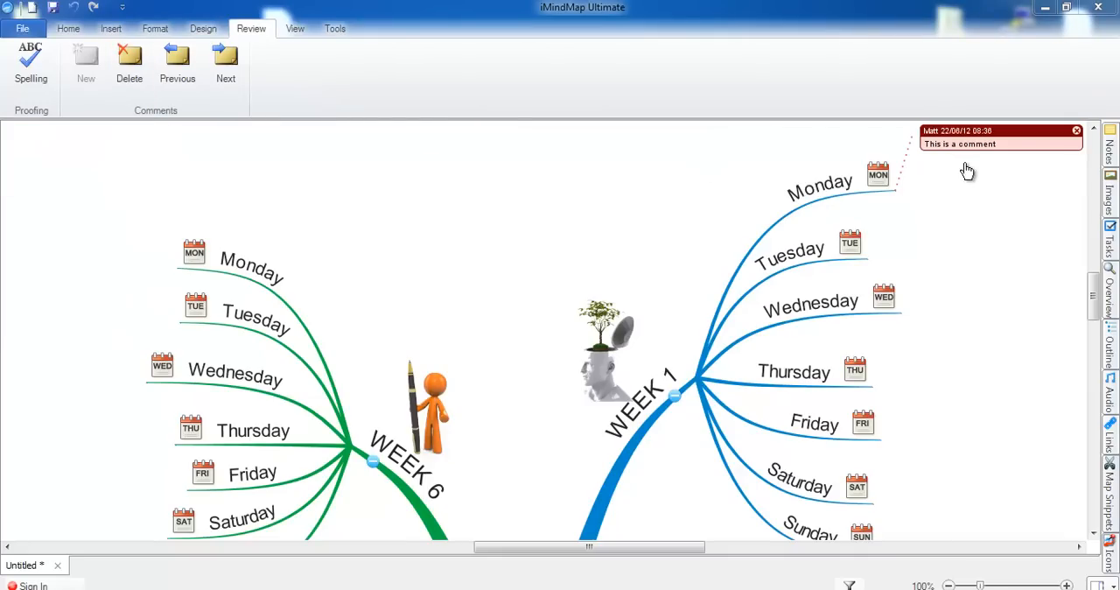
{"action": "mouse_move", "coordinate": [1076, 130]}
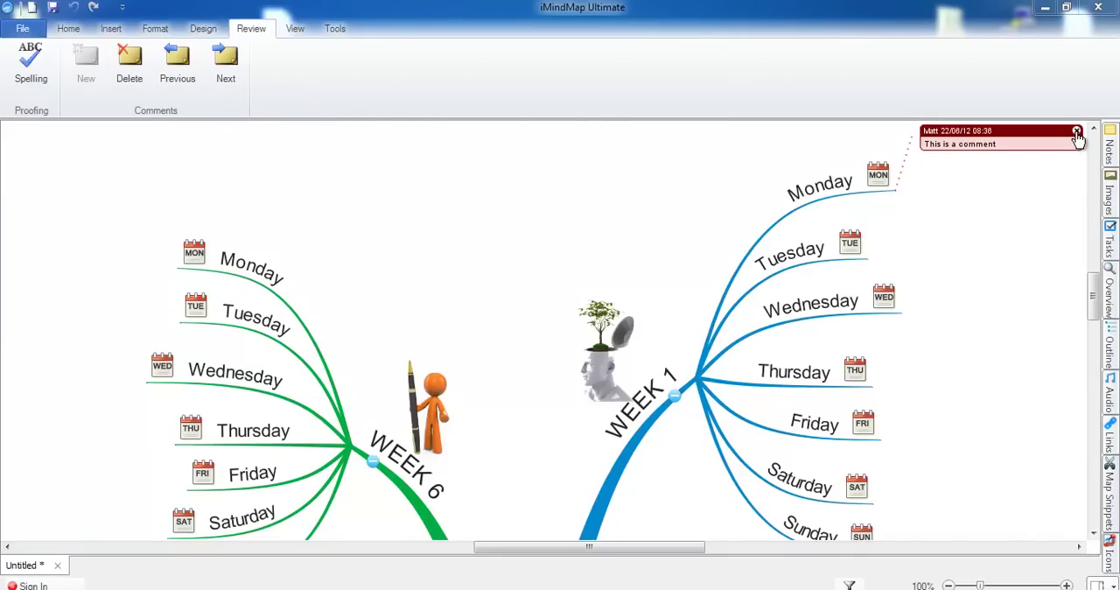
{"action": "left_click", "coordinate": [1077, 131]}
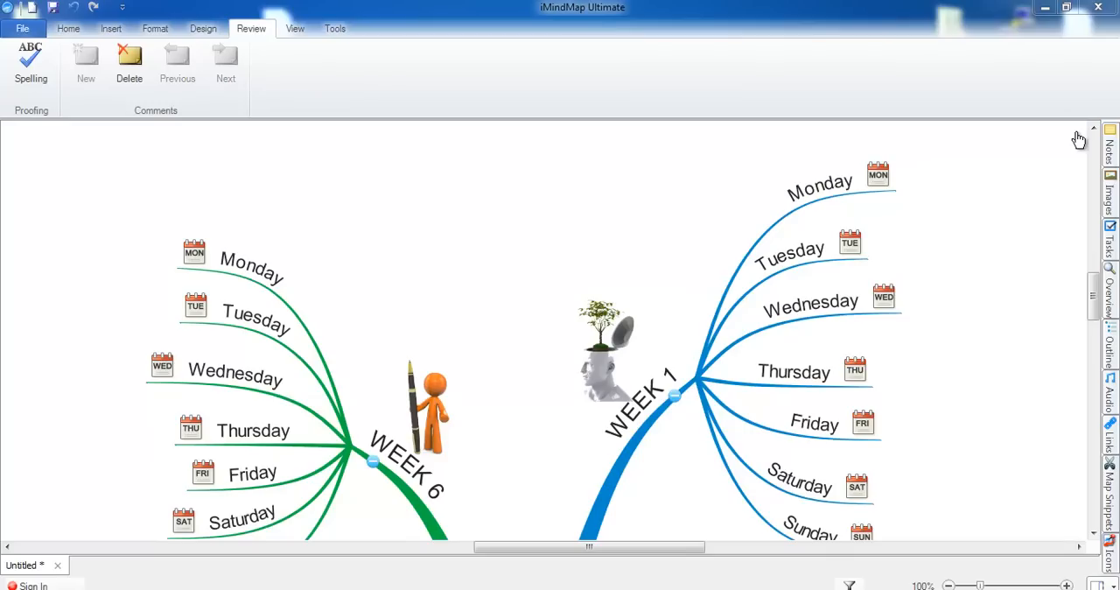